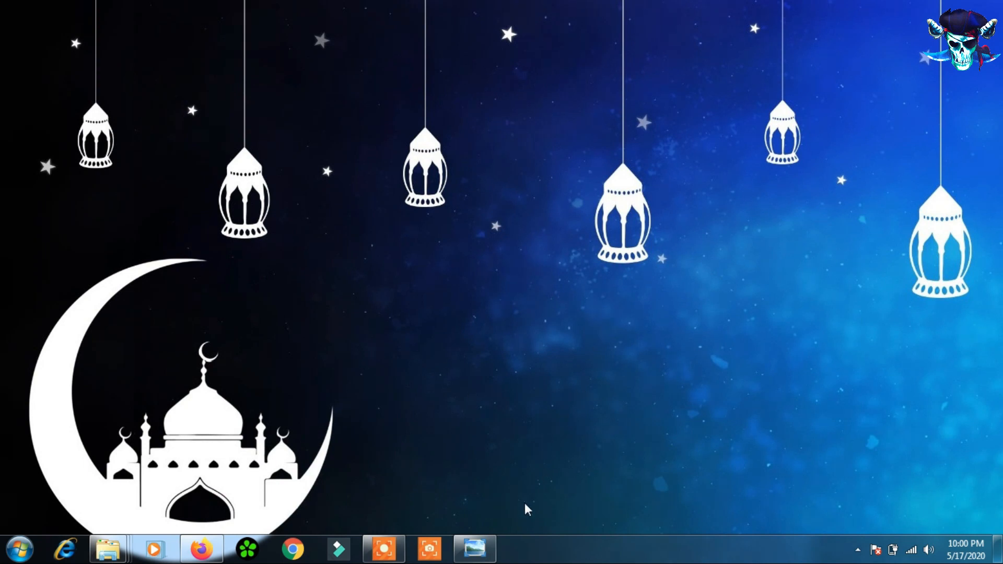
{"action": "mouse_move", "coordinate": [475, 548]}
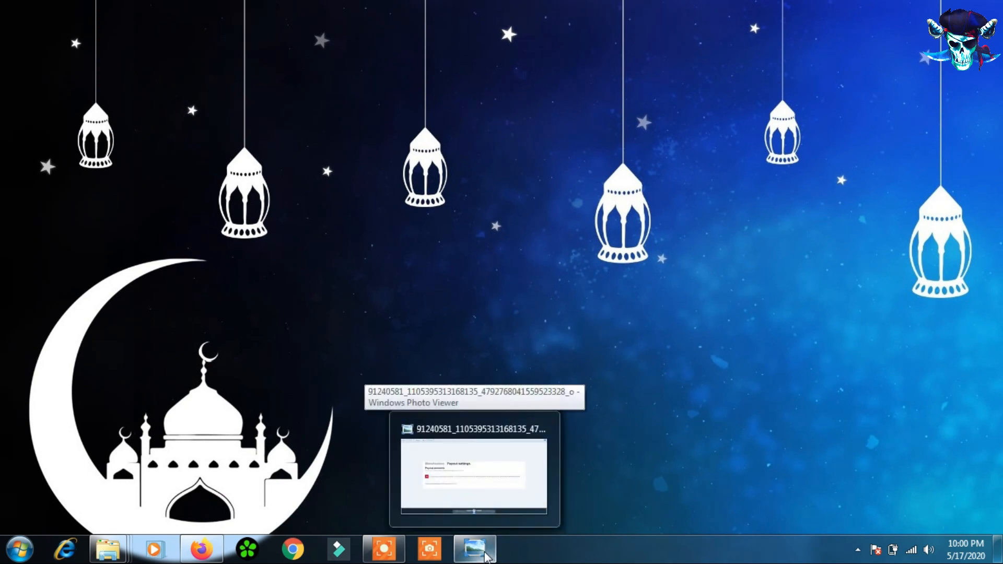
{"action": "mouse_move", "coordinate": [630, 126]}
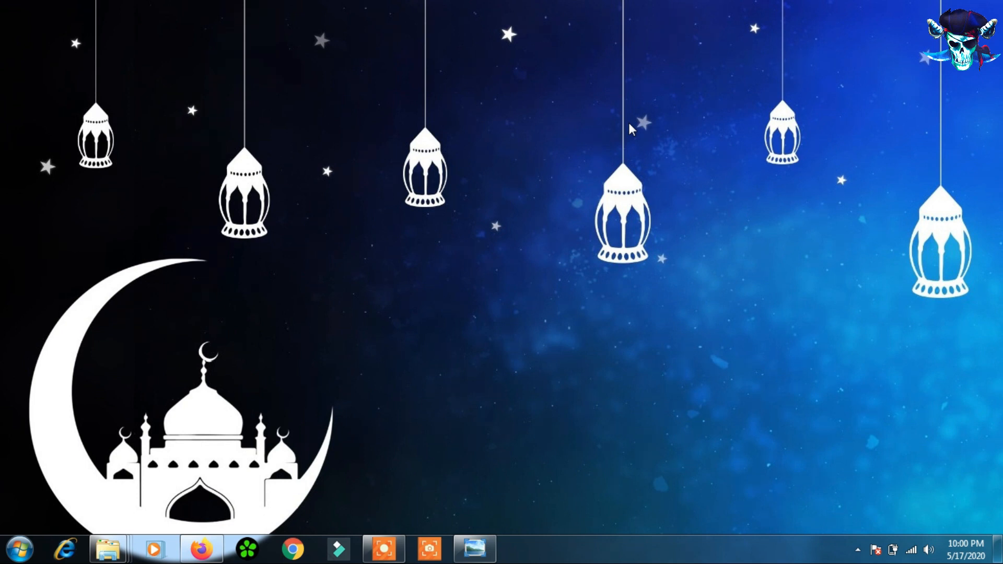
{"action": "mouse_move", "coordinate": [626, 130]}
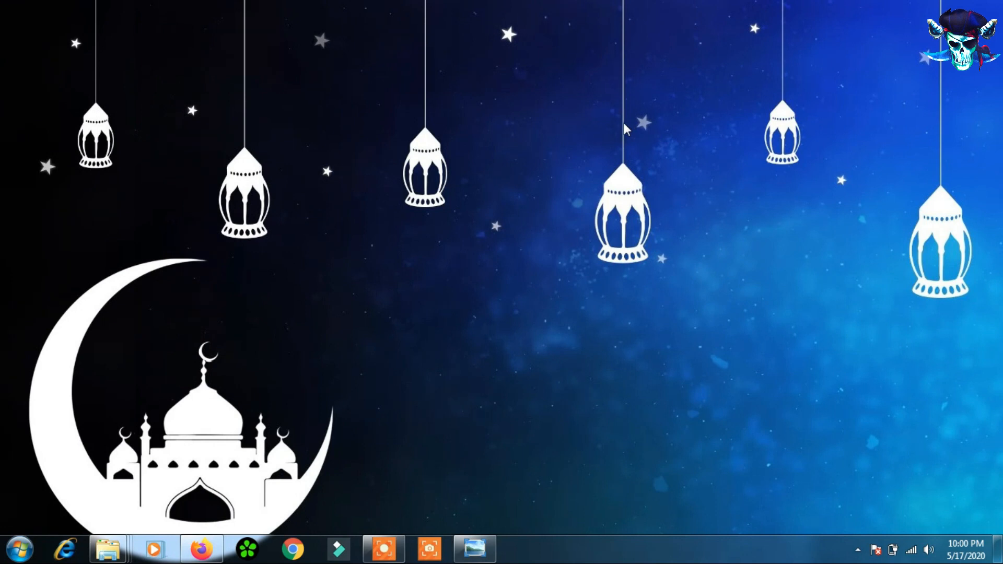
{"action": "mouse_move", "coordinate": [591, 242]}
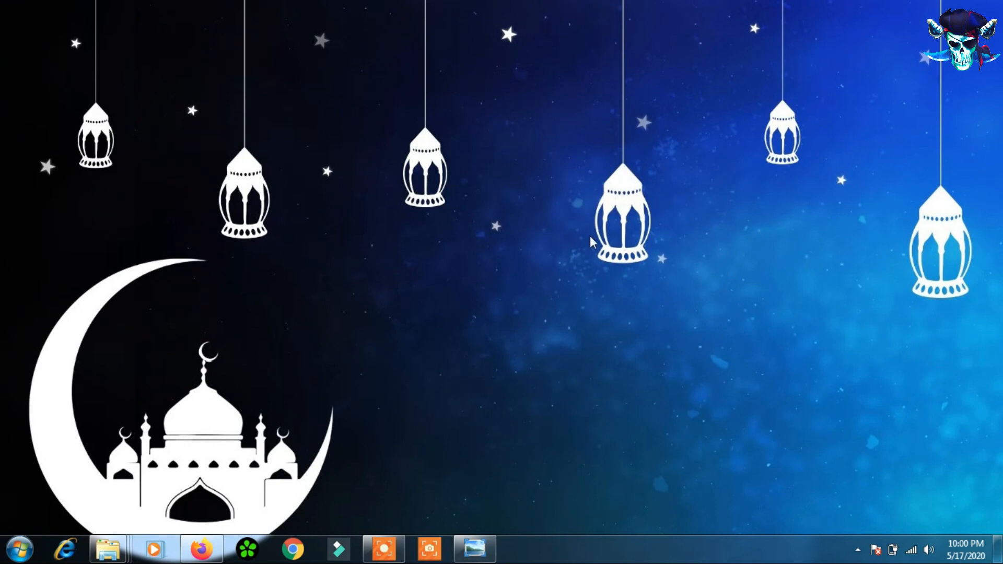
{"action": "mouse_move", "coordinate": [516, 440]}
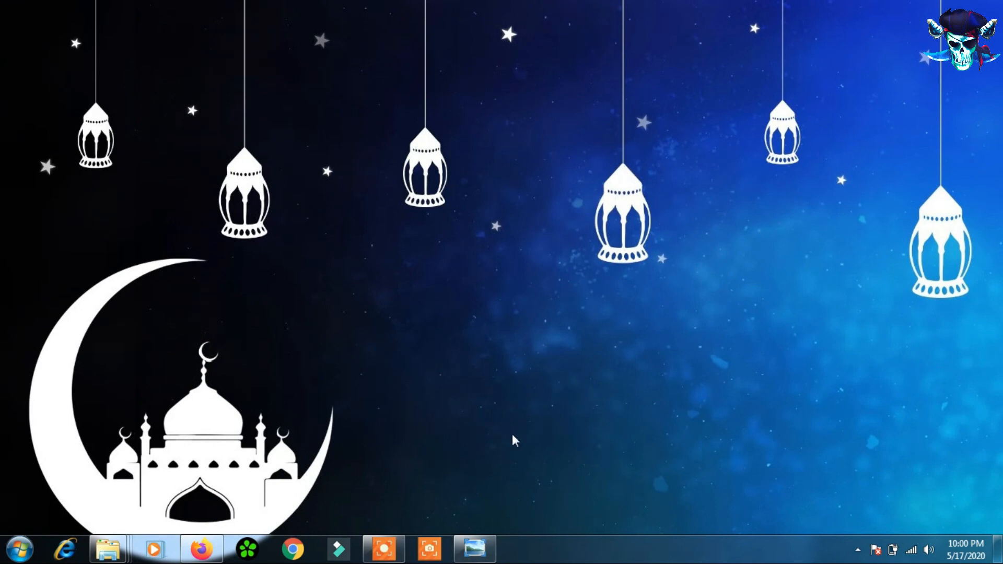
- Review the saved Payout settings screenshot warning about a missing payment account, then close it
{"action": "left_click", "coordinate": [474, 549]}
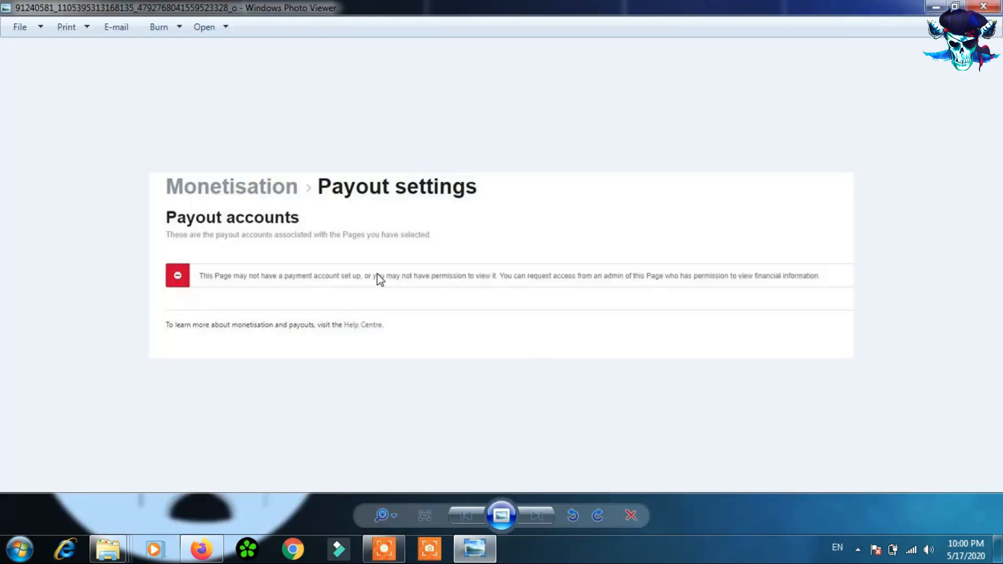
{"action": "mouse_move", "coordinate": [784, 241]}
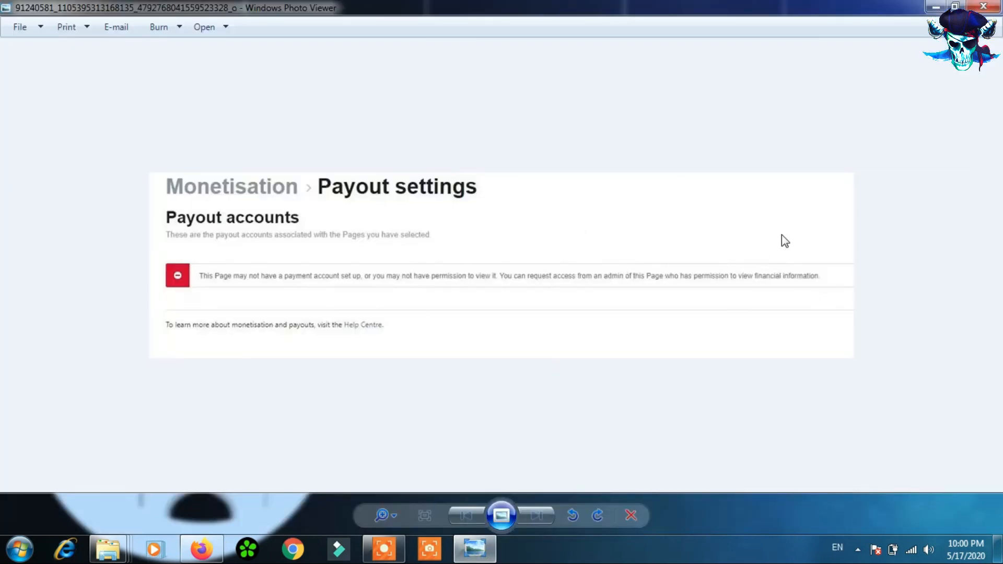
{"action": "mouse_move", "coordinate": [794, 211]}
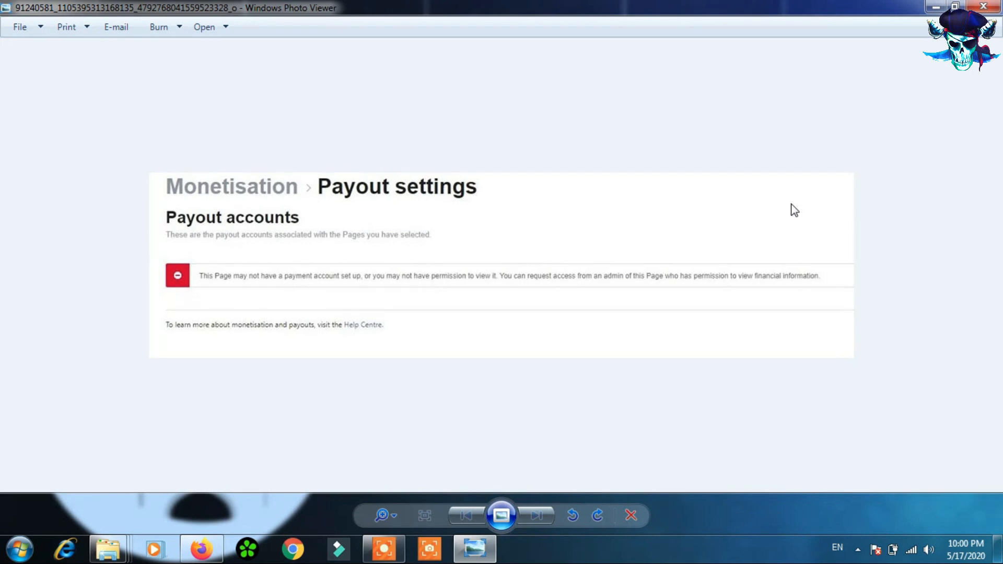
{"action": "mouse_move", "coordinate": [466, 355]}
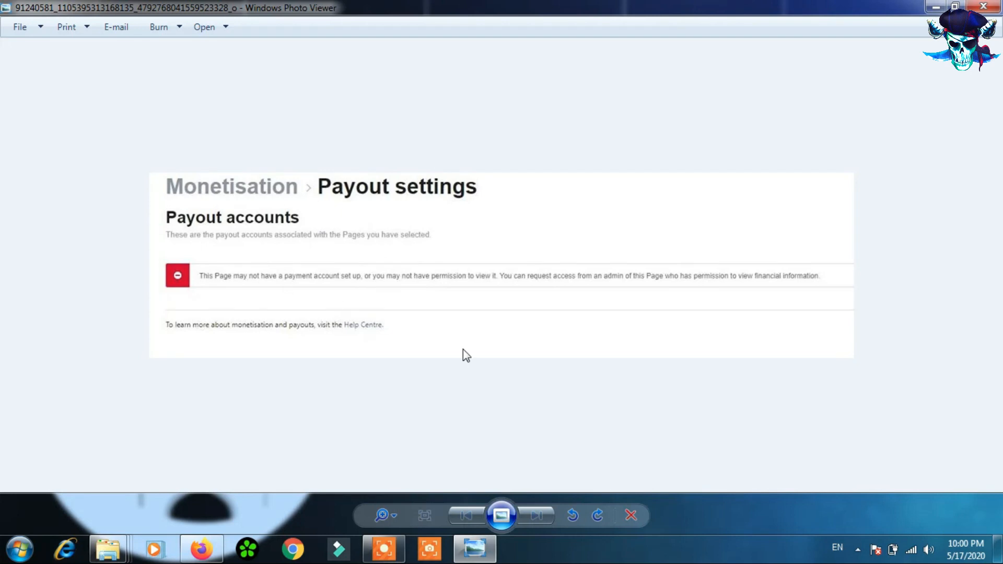
{"action": "mouse_move", "coordinate": [255, 293]}
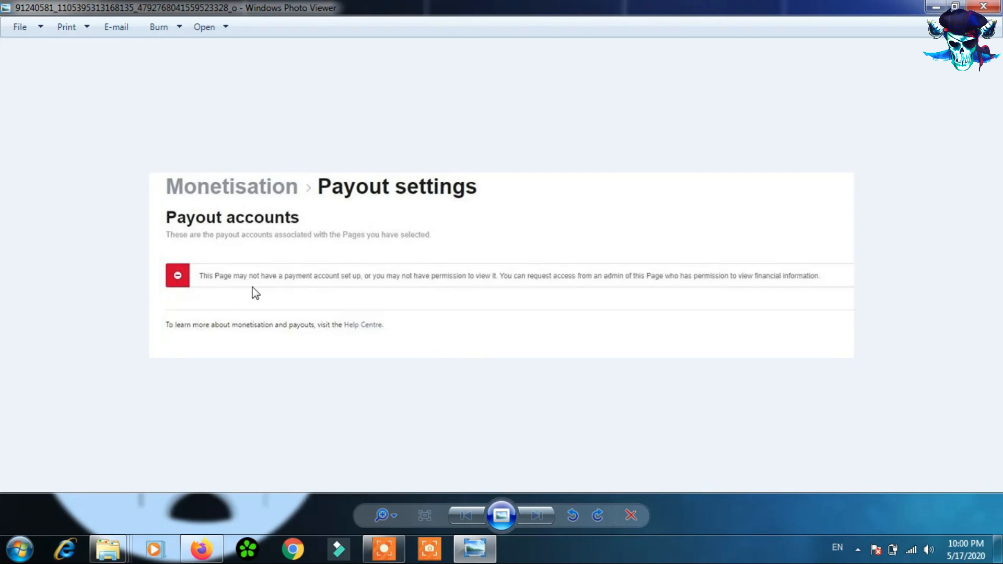
{"action": "mouse_move", "coordinate": [357, 284]}
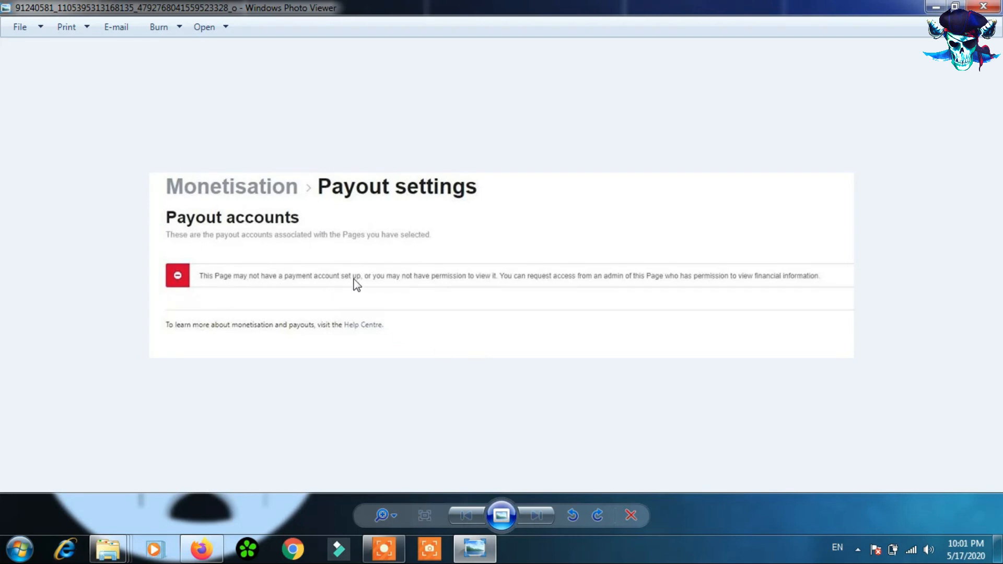
{"action": "mouse_move", "coordinate": [382, 292]}
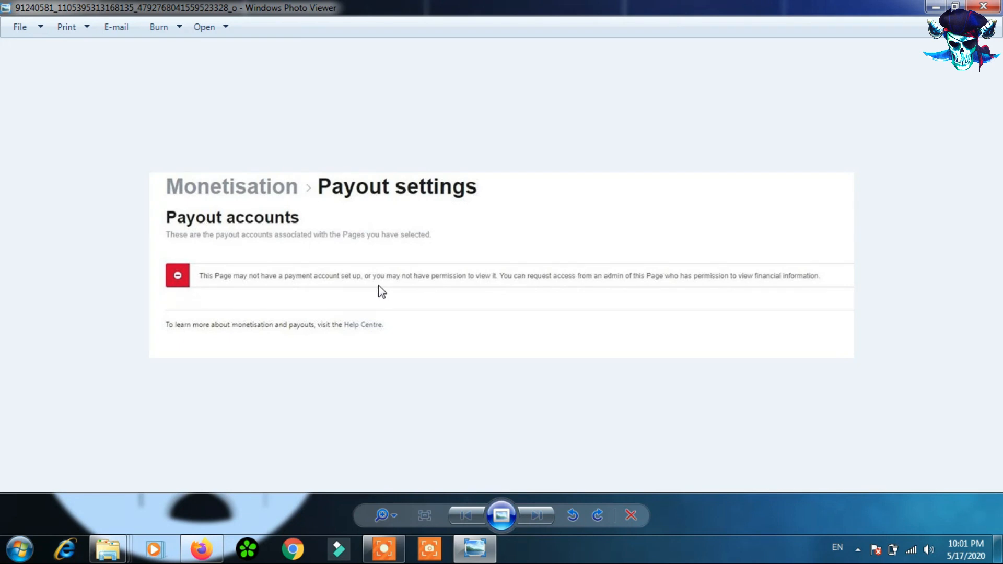
{"action": "mouse_move", "coordinate": [460, 286]}
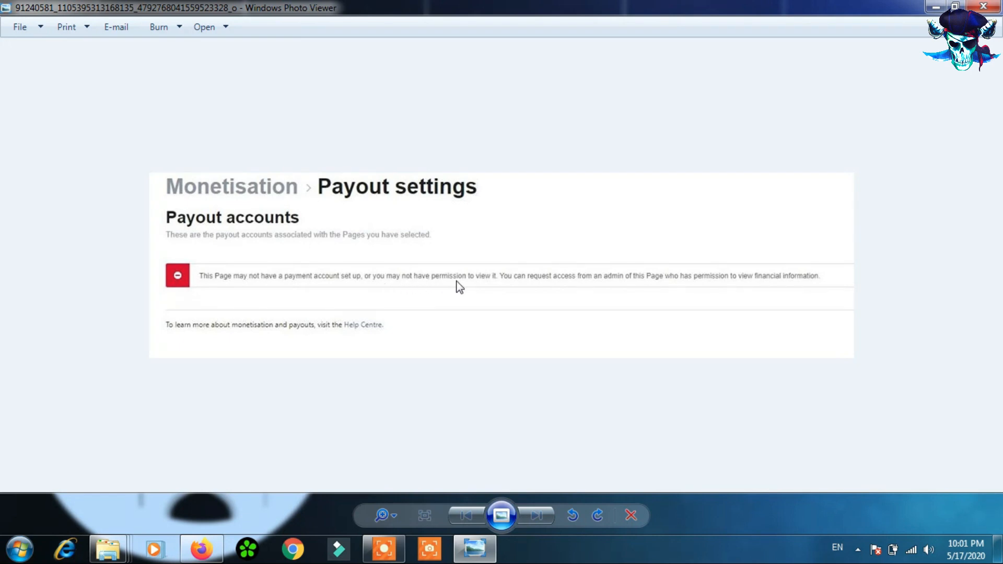
{"action": "mouse_move", "coordinate": [531, 328]}
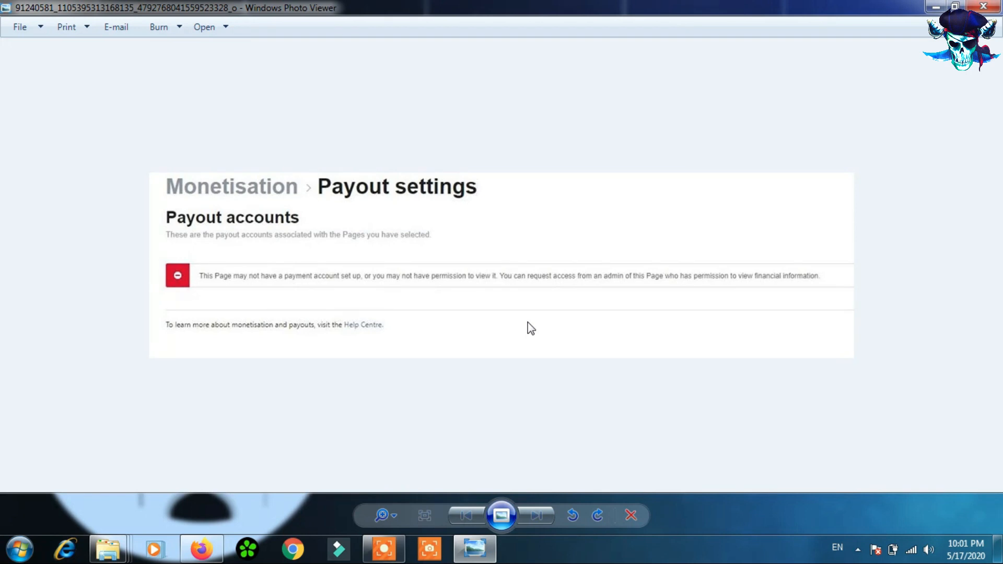
{"action": "mouse_move", "coordinate": [794, 215]}
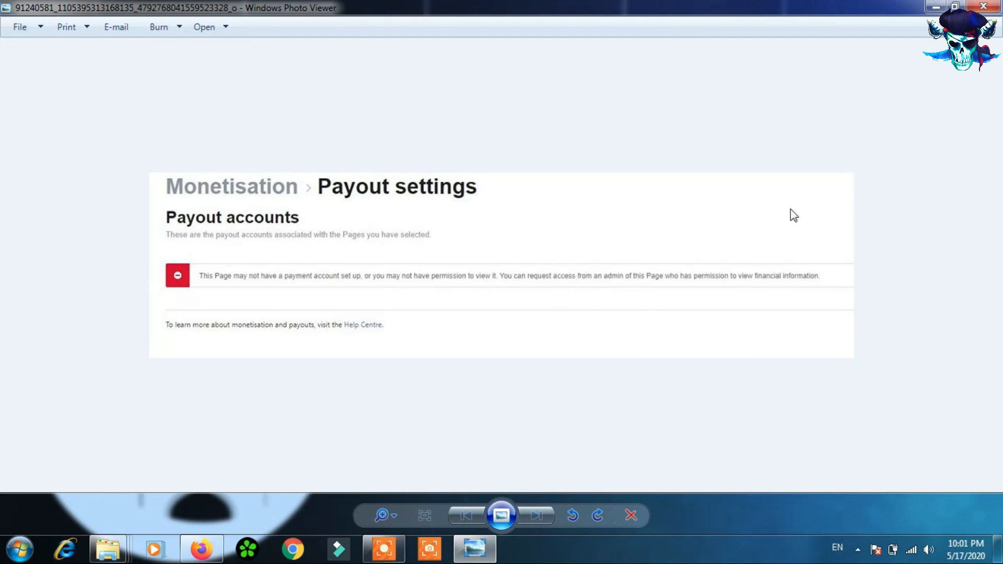
{"action": "left_click", "coordinate": [983, 7]}
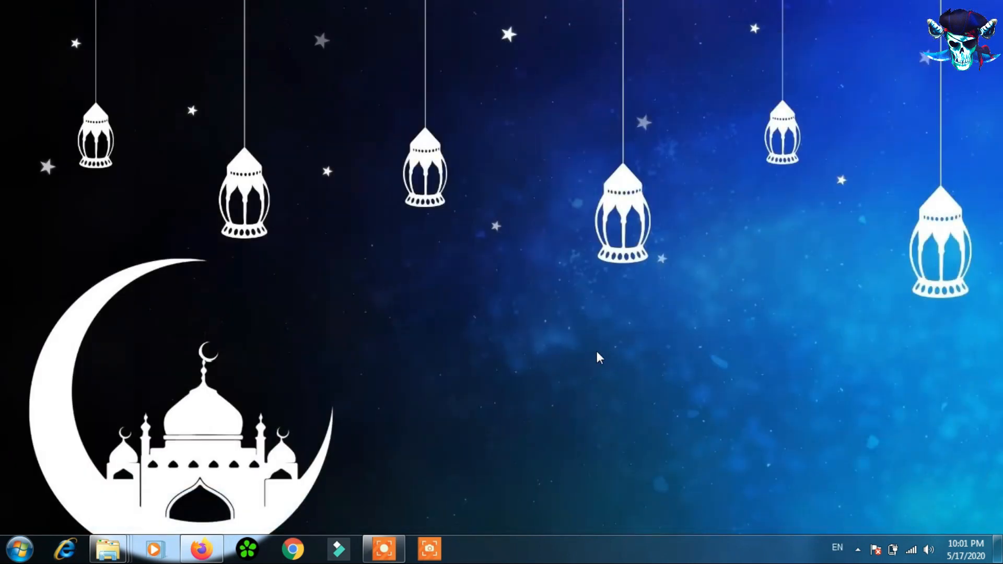
- Bring up Facebook's General Account Settings page in the browser
{"action": "left_click", "coordinate": [202, 549]}
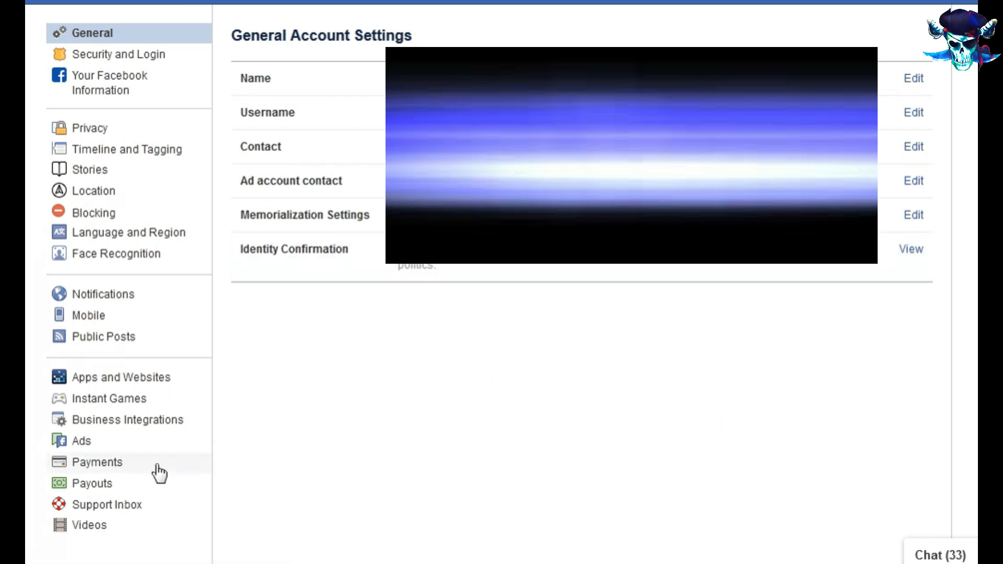
{"action": "mouse_move", "coordinate": [92, 482]}
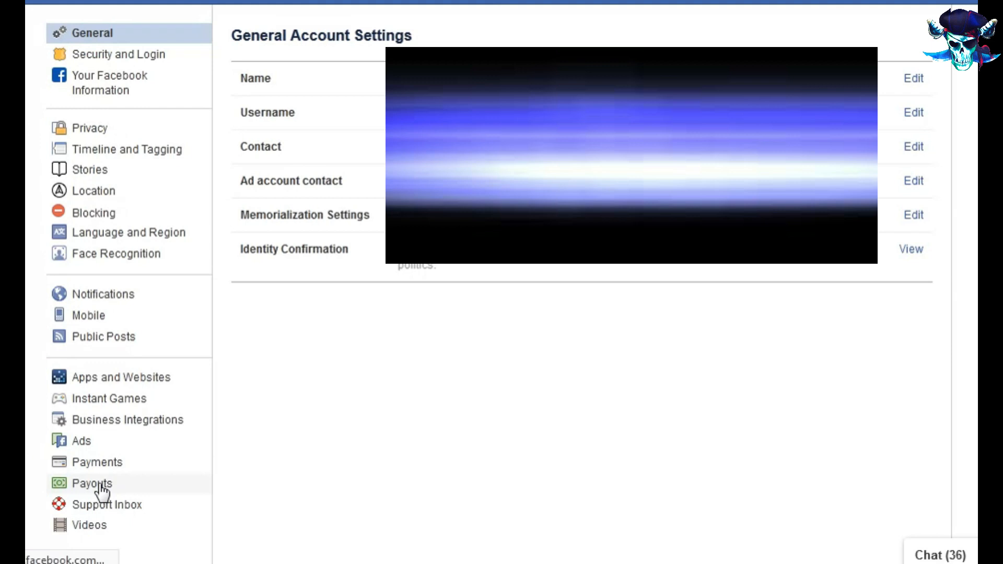
- Show the Payouts section's Payout Sources listing Ad Breaks as an earnings source
{"action": "left_click", "coordinate": [93, 483]}
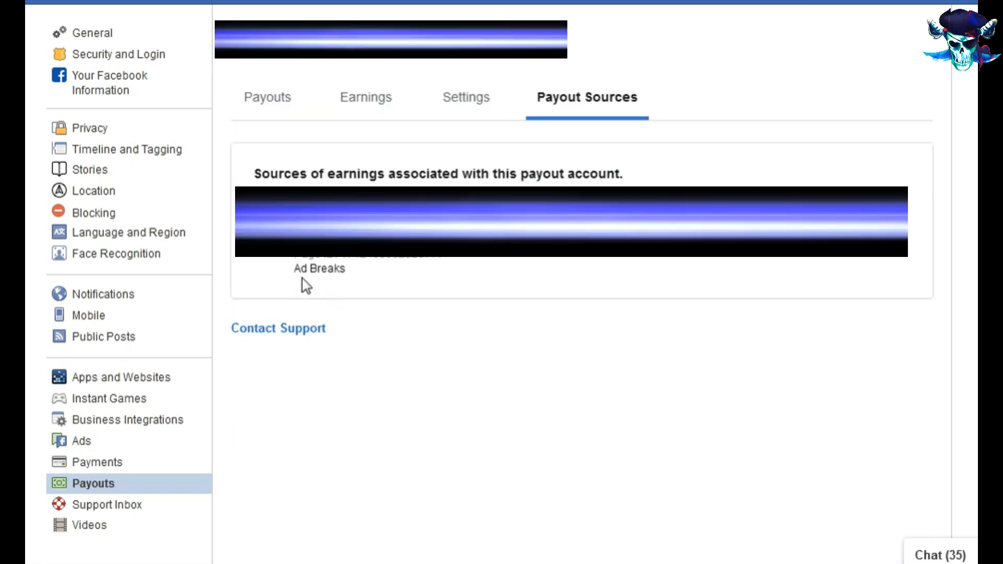
{"action": "mouse_move", "coordinate": [523, 301]}
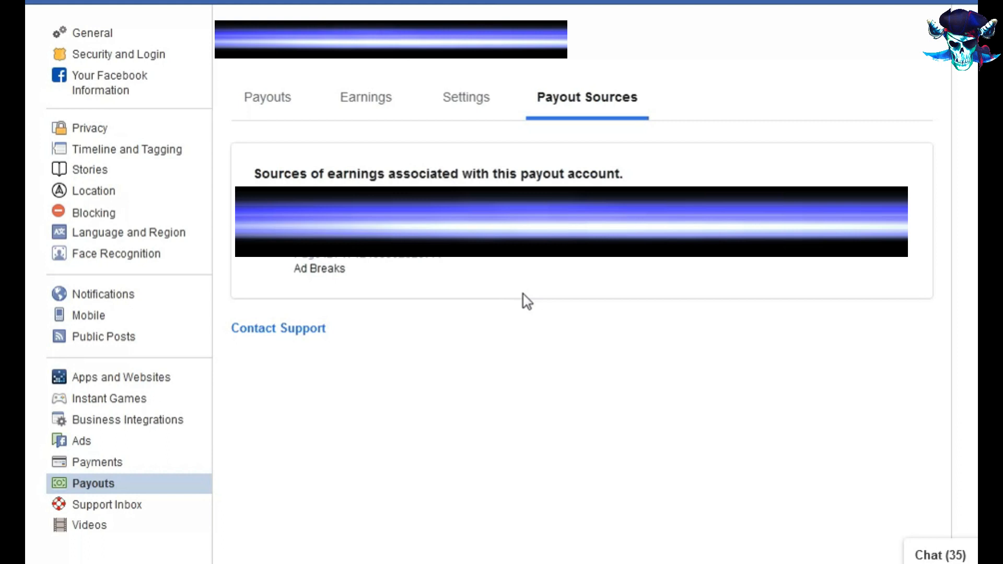
{"action": "mouse_move", "coordinate": [326, 286]}
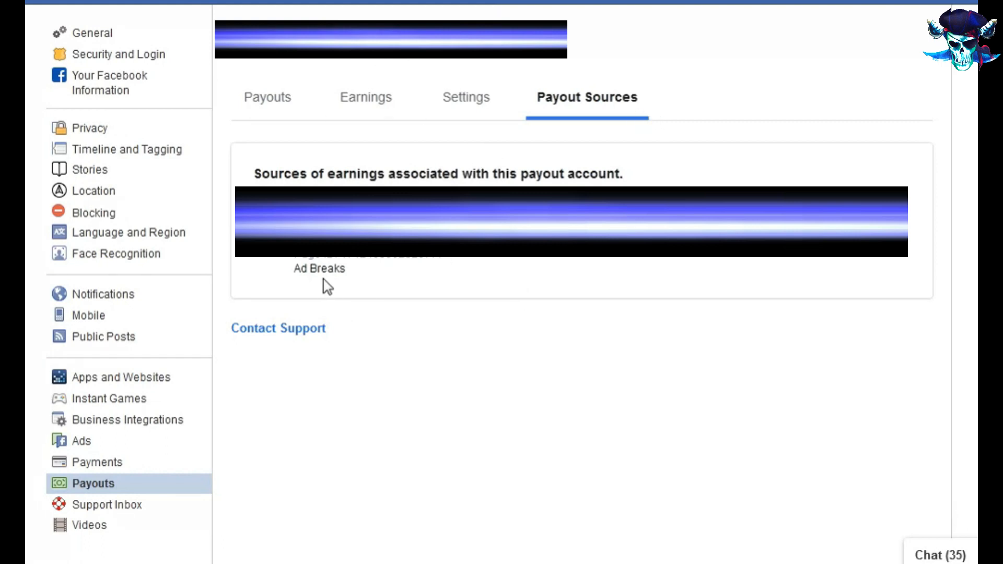
{"action": "mouse_move", "coordinate": [410, 305]}
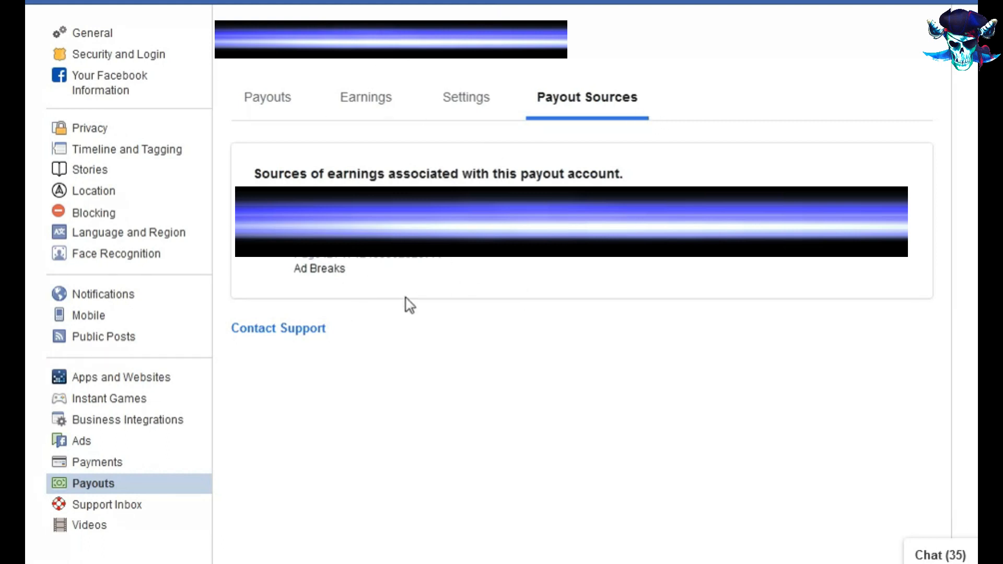
{"action": "mouse_move", "coordinate": [380, 311]}
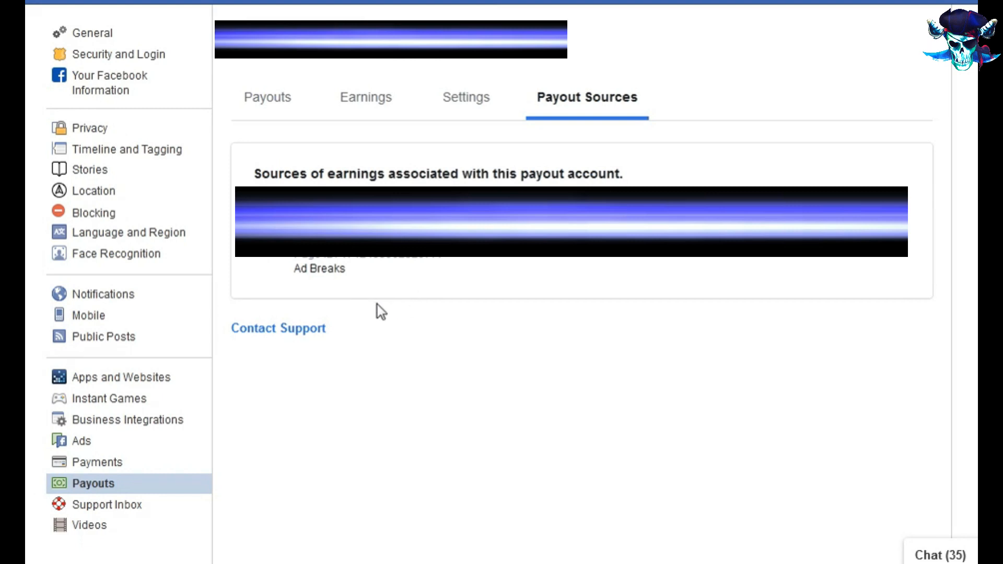
{"action": "mouse_move", "coordinate": [397, 307]}
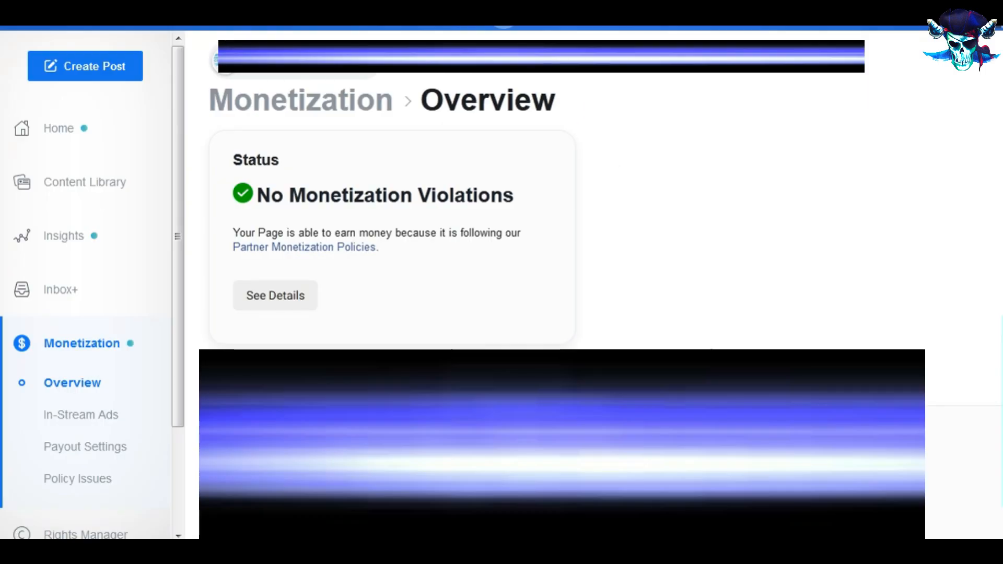
{"action": "mouse_move", "coordinate": [793, 293]}
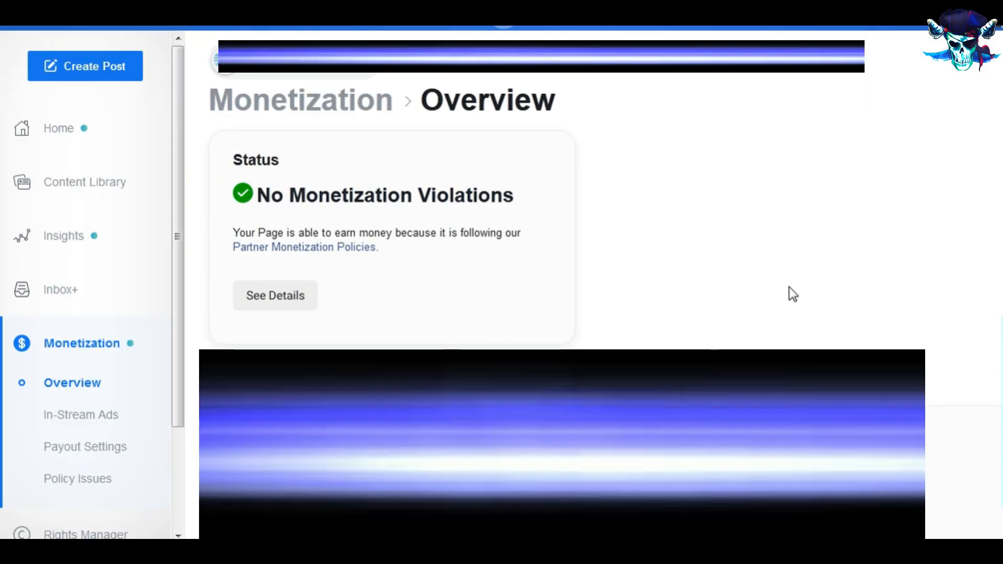
{"action": "mouse_move", "coordinate": [764, 268]}
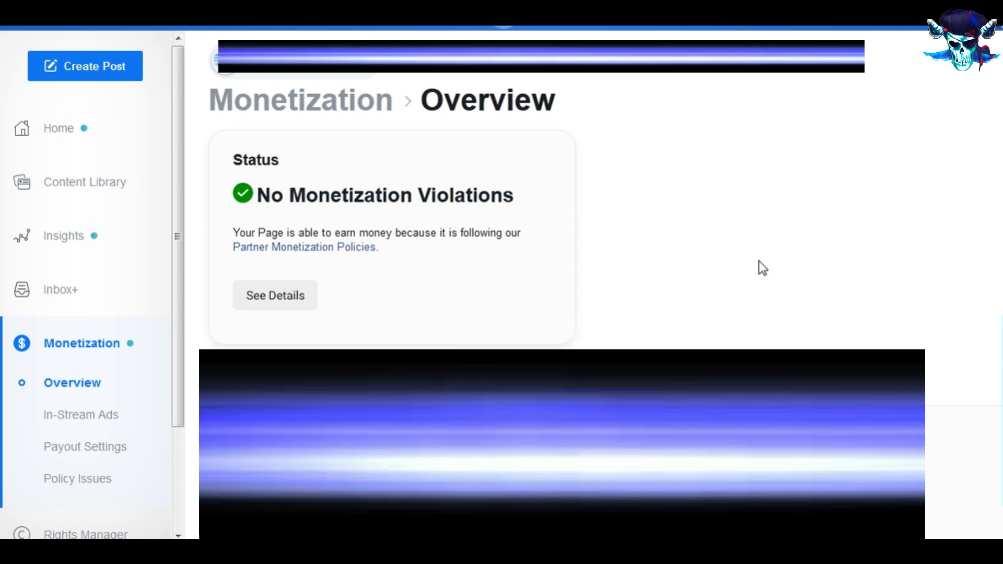
{"action": "mouse_move", "coordinate": [81, 414]}
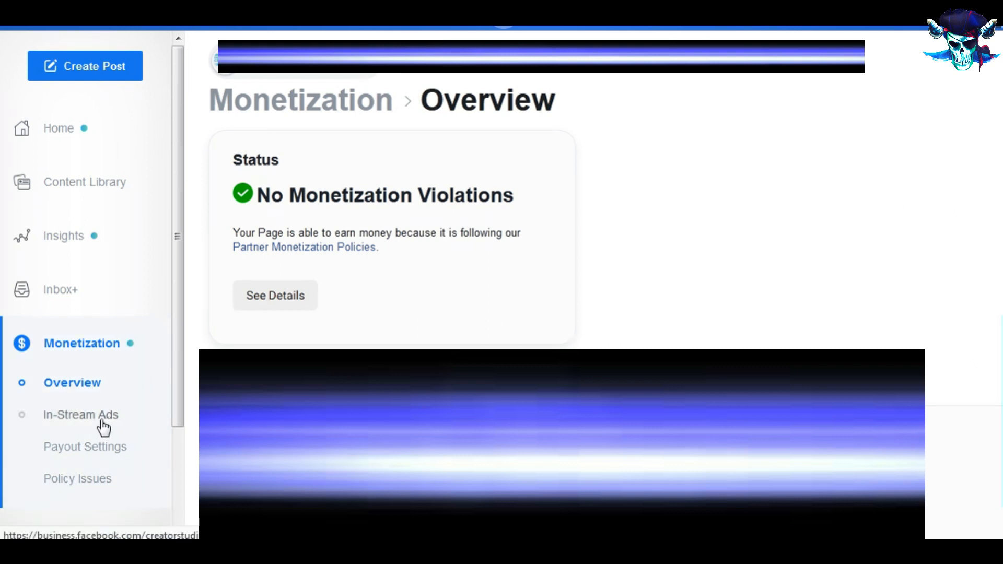
- Go to the In-Stream Ads page under Creator Studio Monetization
{"action": "left_click", "coordinate": [81, 415]}
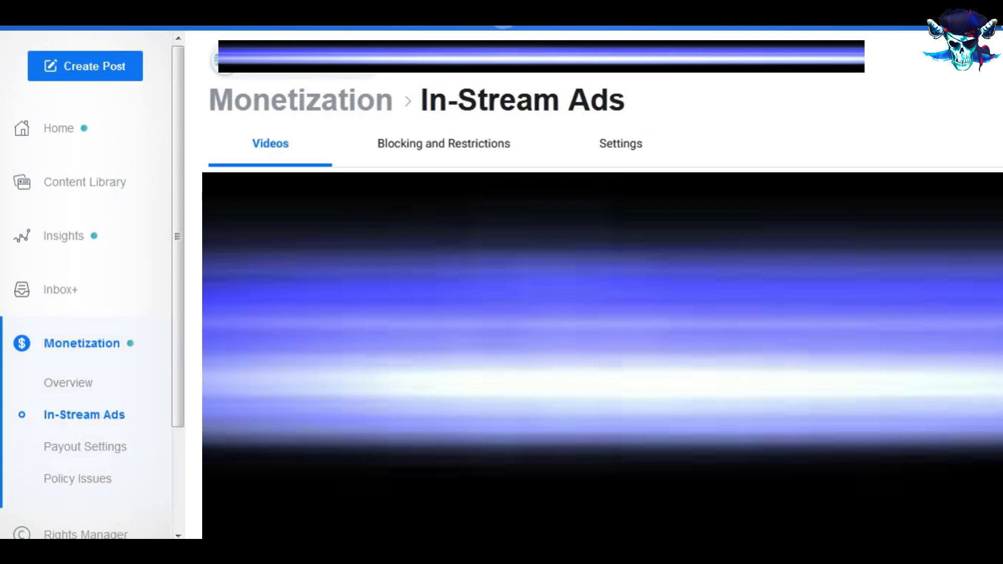
- Confirm the in-stream ads Access toggle is ON for the page's first video
{"action": "left_click", "coordinate": [620, 143]}
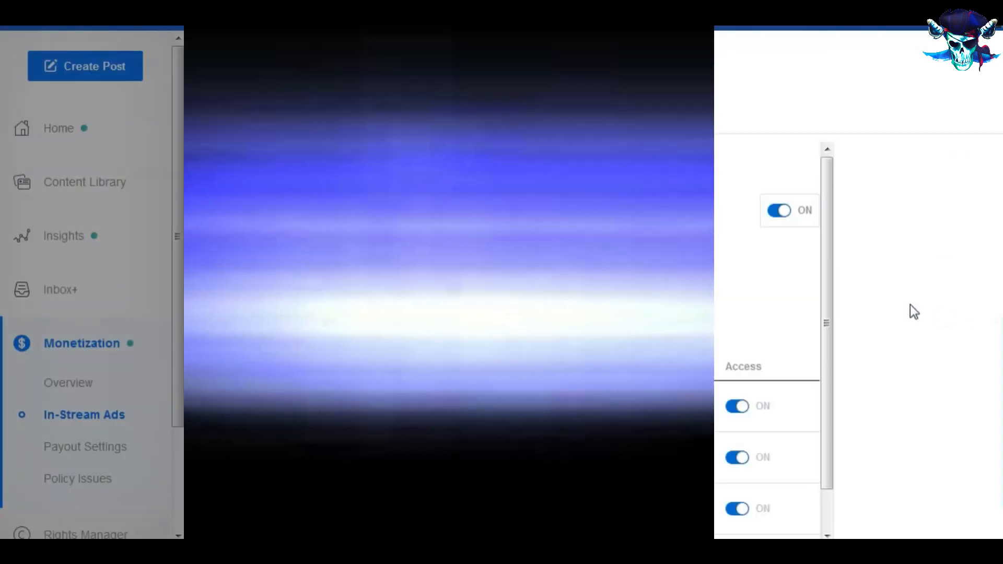
{"action": "mouse_move", "coordinate": [717, 222]}
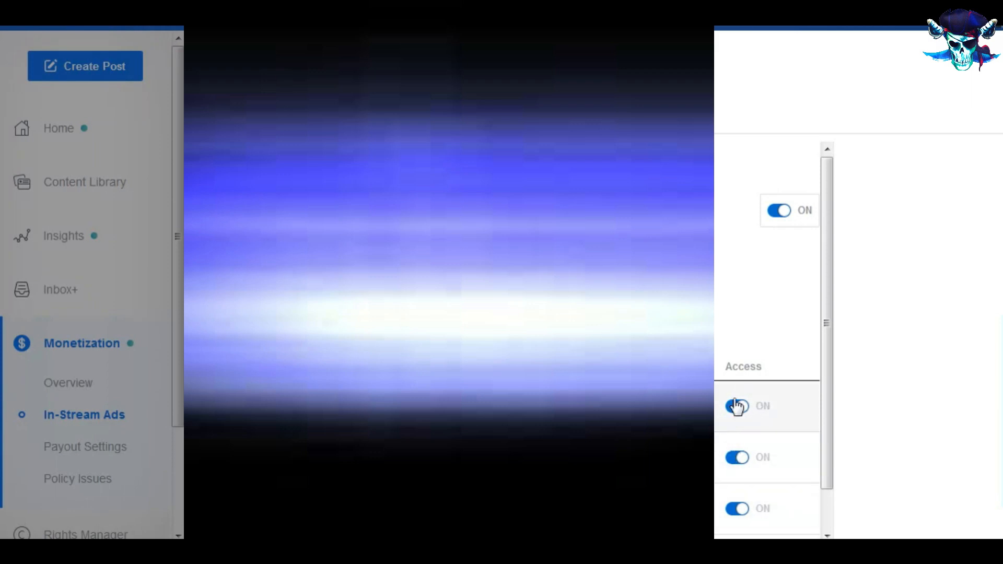
{"action": "left_click", "coordinate": [736, 405]}
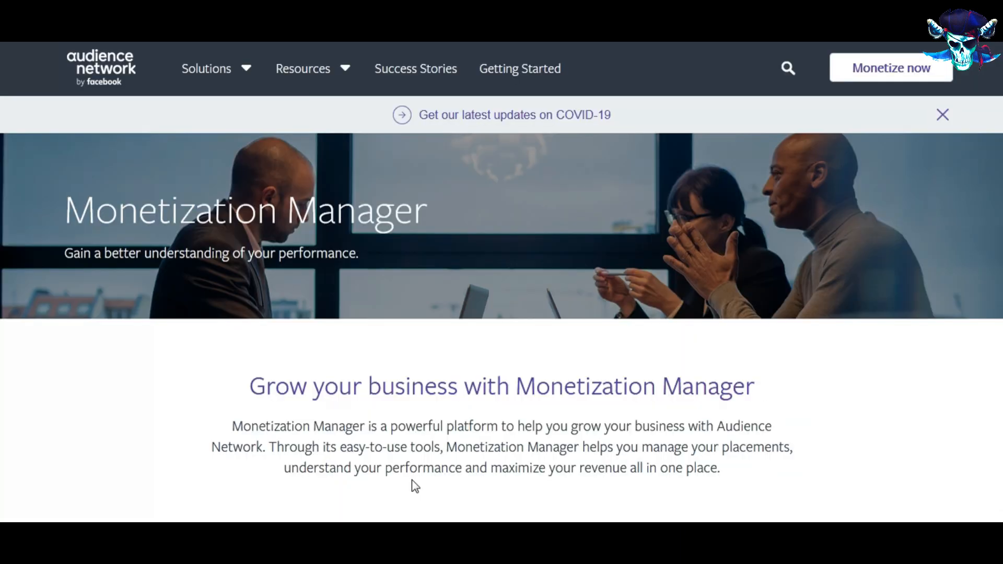
{"action": "mouse_move", "coordinate": [422, 448]}
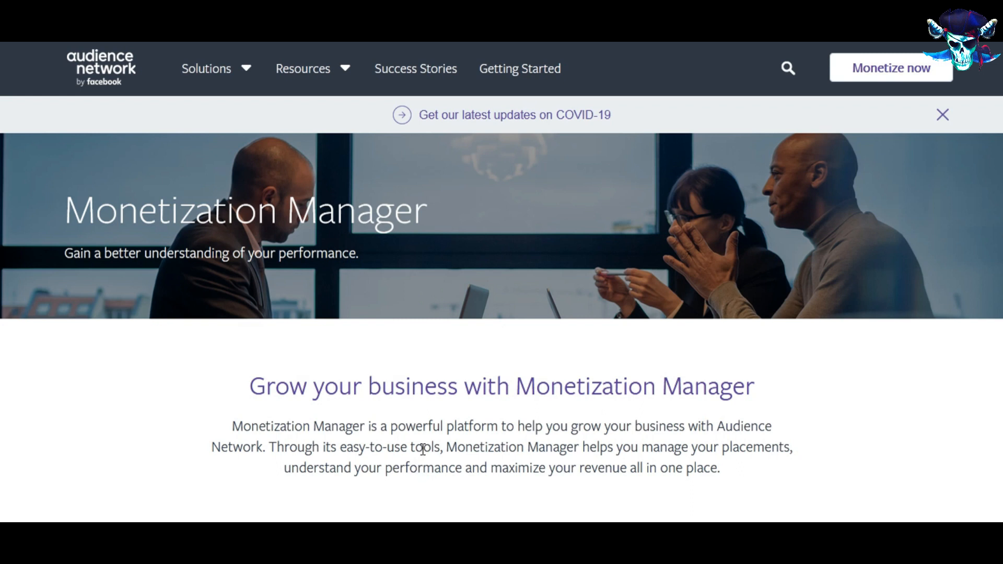
{"action": "mouse_move", "coordinate": [850, 148]}
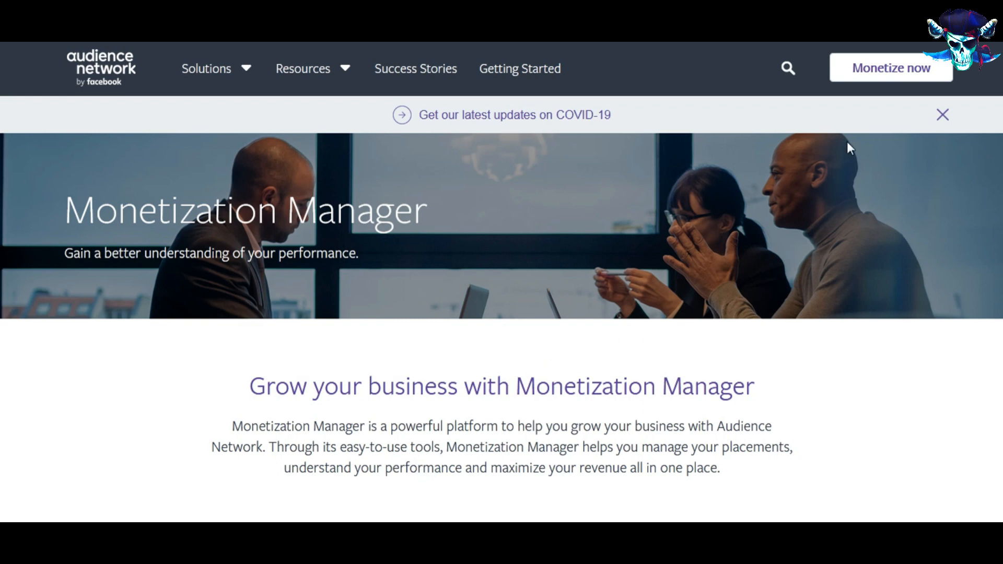
{"action": "mouse_move", "coordinate": [890, 68]}
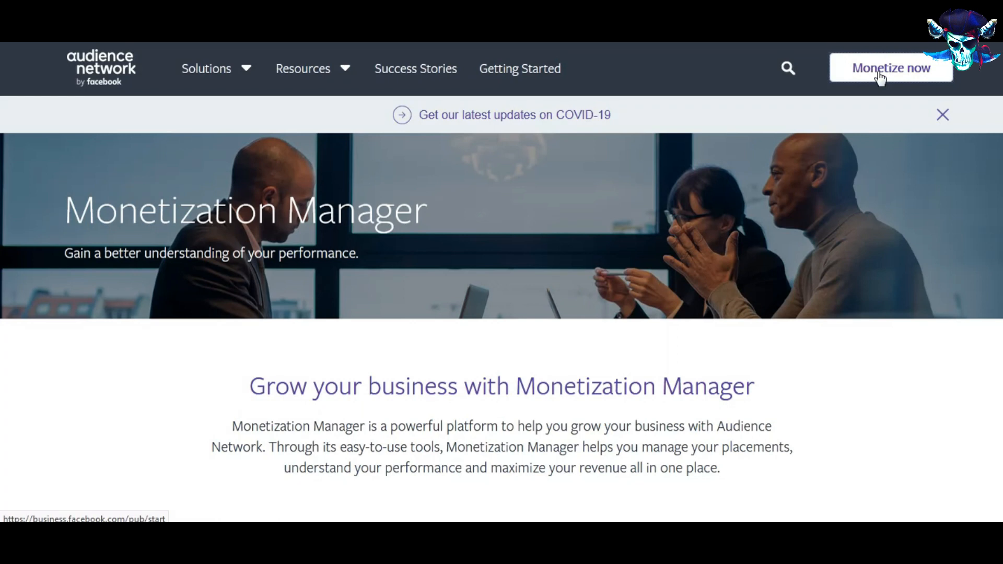
- Enter the Monetization Manager dashboard showing the donkol and mcc properties via Monetize now
{"action": "left_click", "coordinate": [890, 68]}
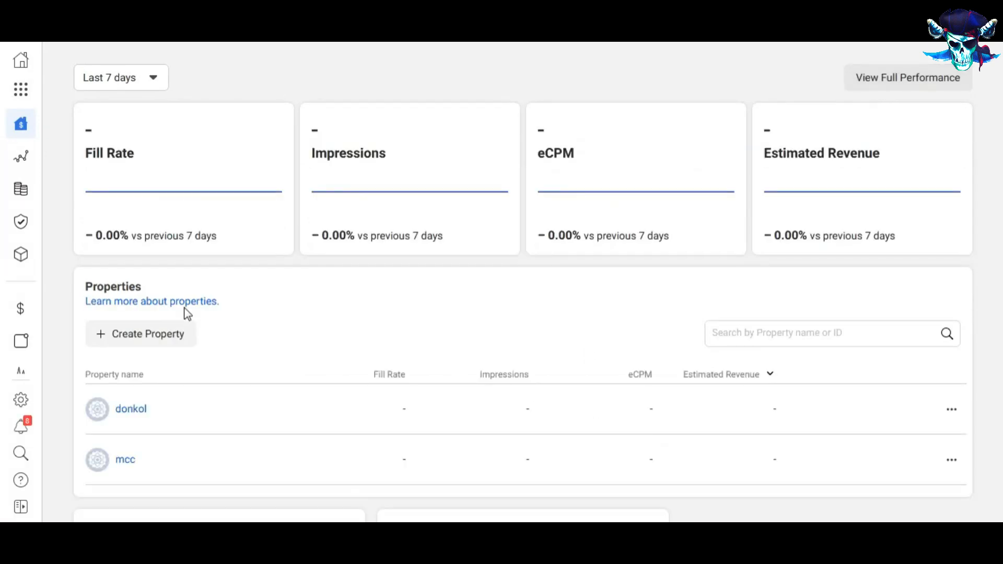
- Add a payment account from the Monetization Manager Payouts page to receive payouts
{"action": "left_click", "coordinate": [21, 308]}
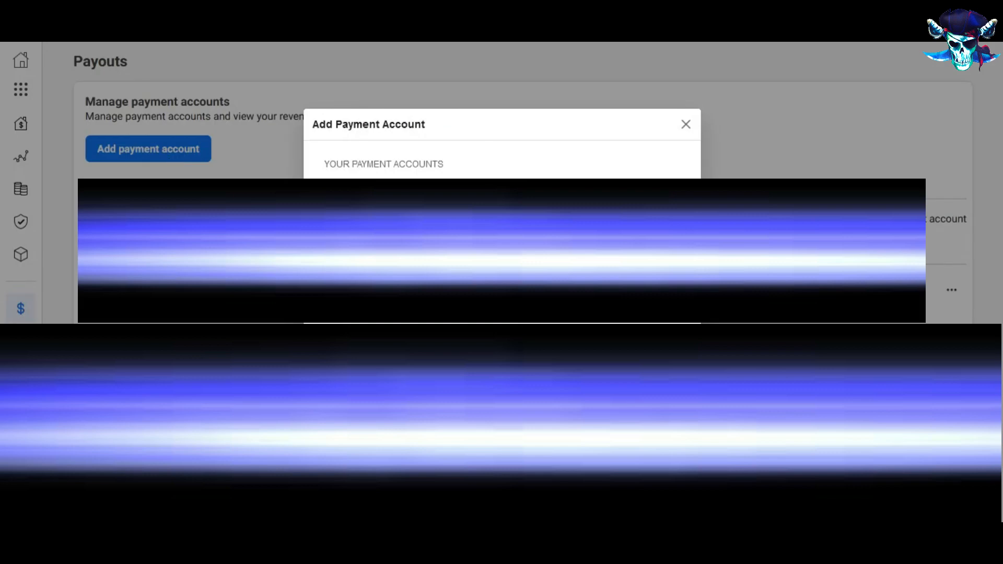
{"action": "left_click", "coordinate": [685, 124]}
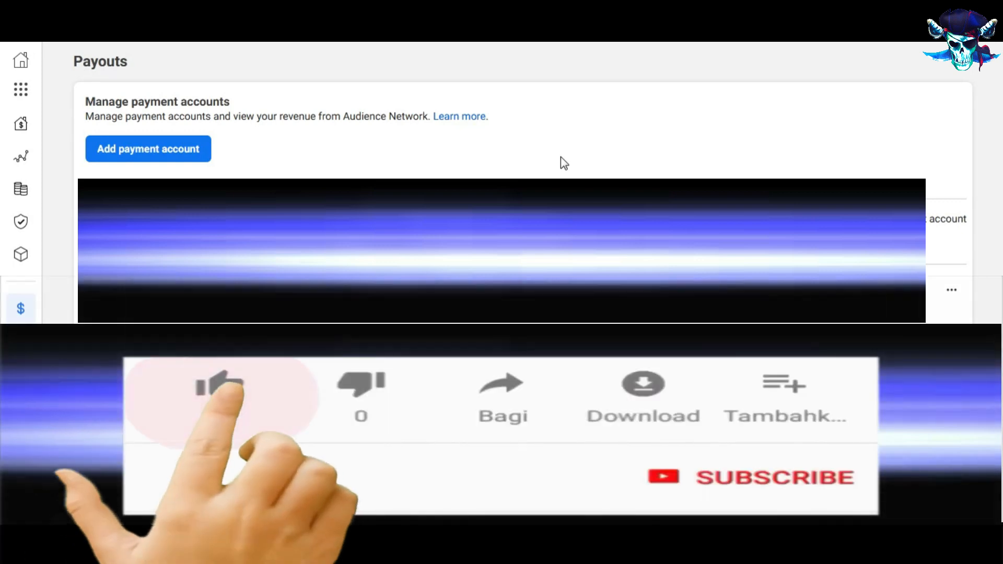